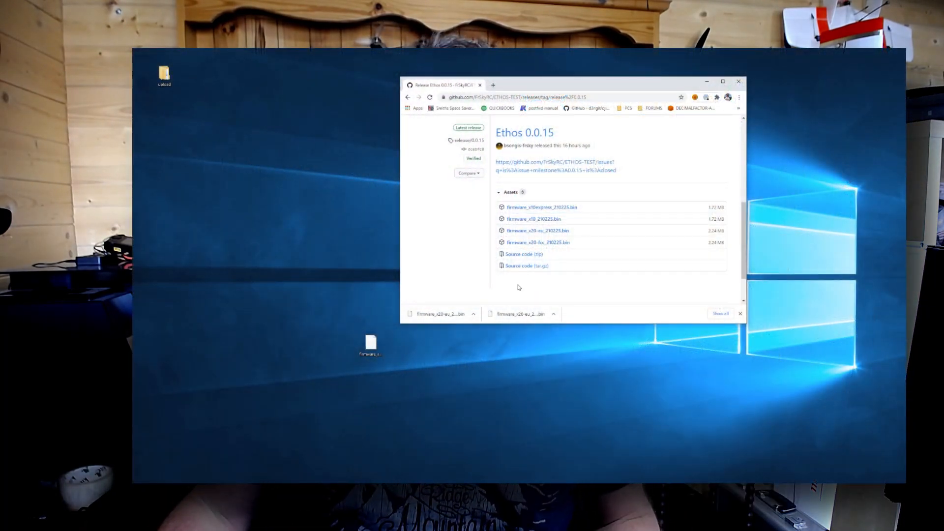
mouse_move(538, 242)
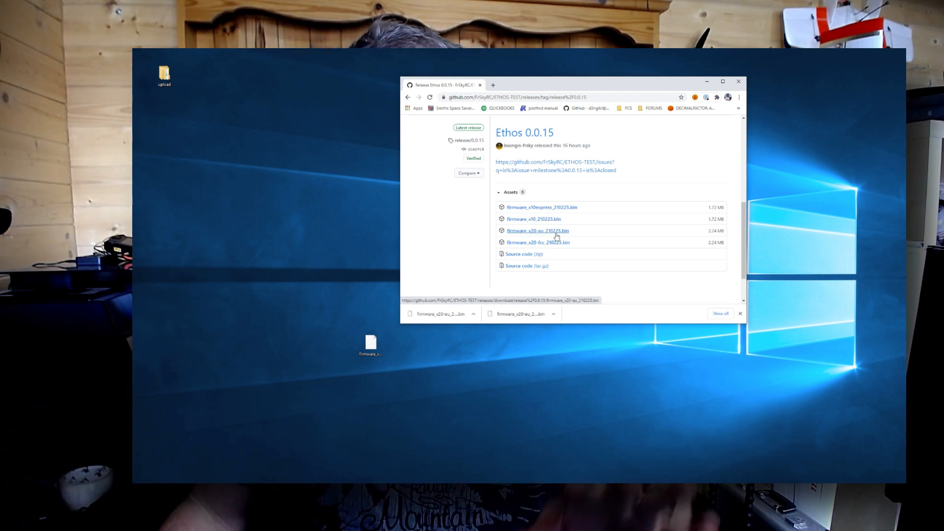
mouse_move(541, 208)
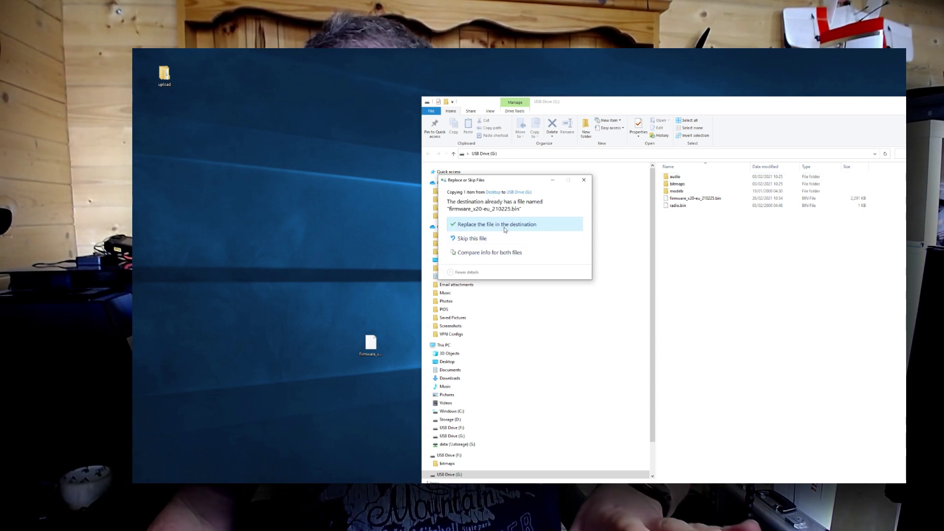
- Confirm replacing the older firmware_x20-eu_210225.bin on USB Drive (G:) with the desktop copy
click(497, 224)
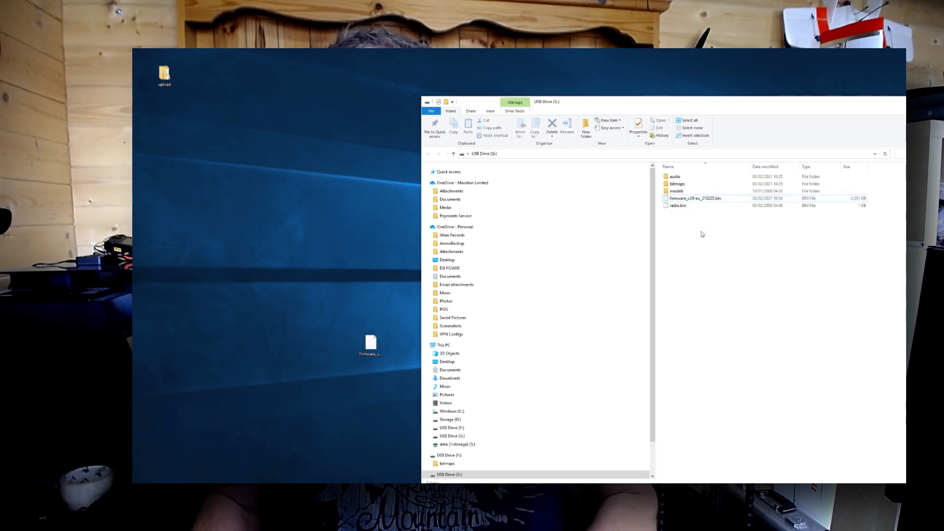
click(695, 198)
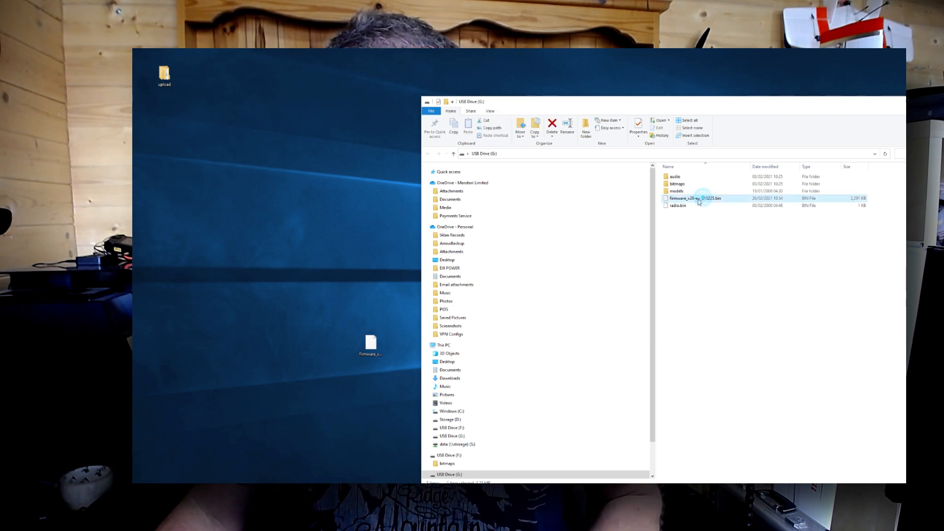